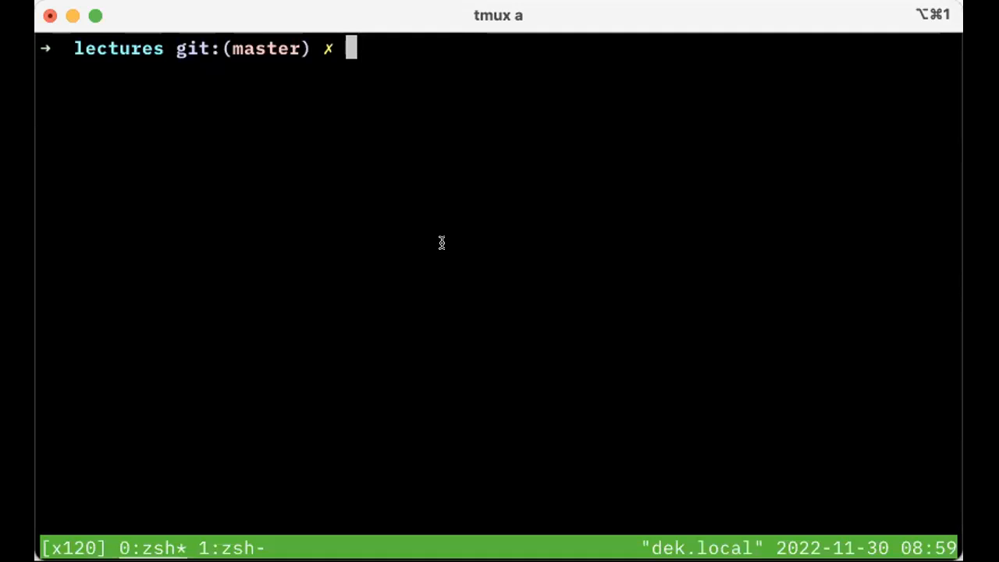
Step: Run cat add_waves.R to print the M2/S2 tidal wave-plotting R code
{"action": "type", "text": "cat"}
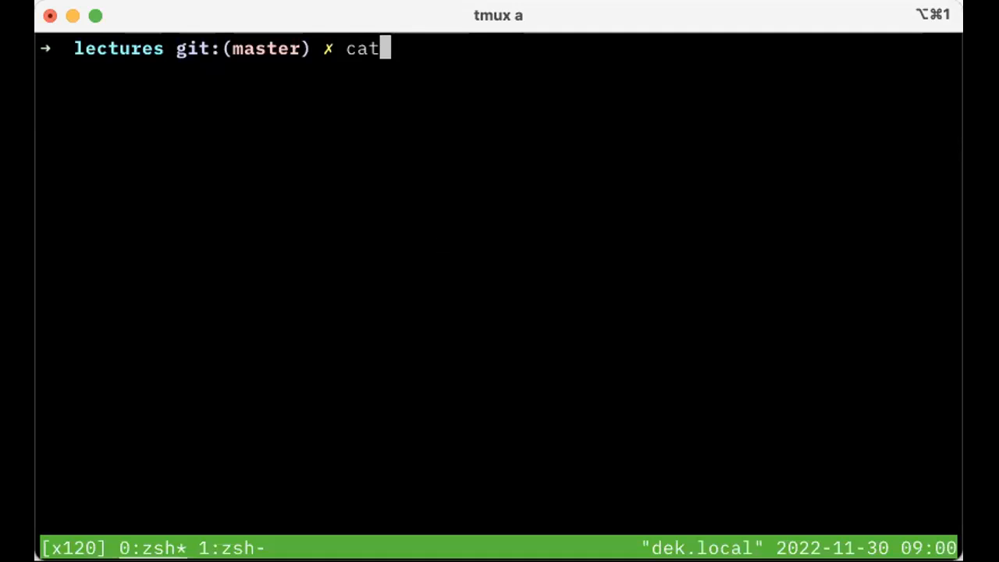
{"action": "type", "text": "add_waves.R"}
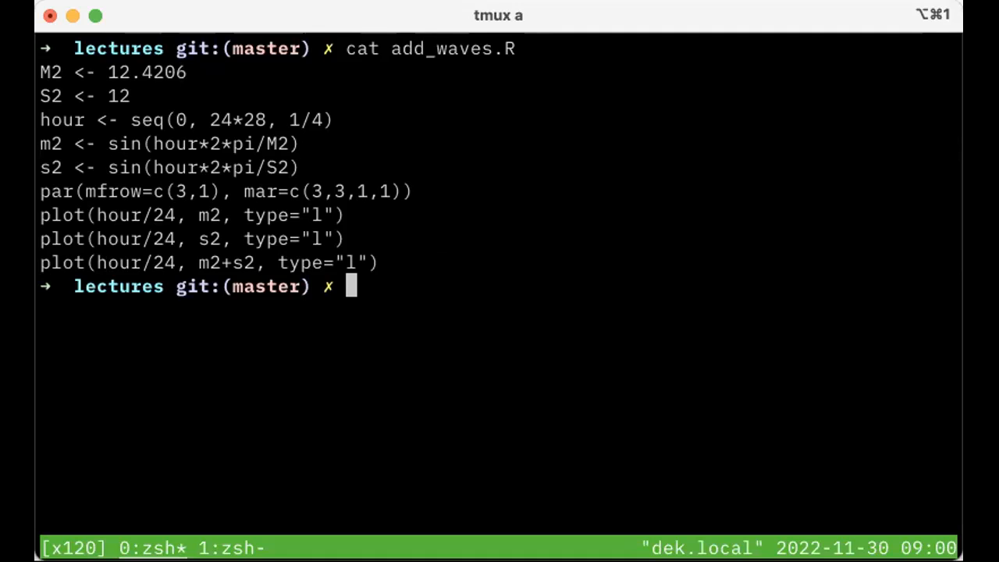
Step: Pipe add_waves.R into nb a add_waves.R, adding it as note 15
{"action": "type", "text": "cat add_waves.R |"}
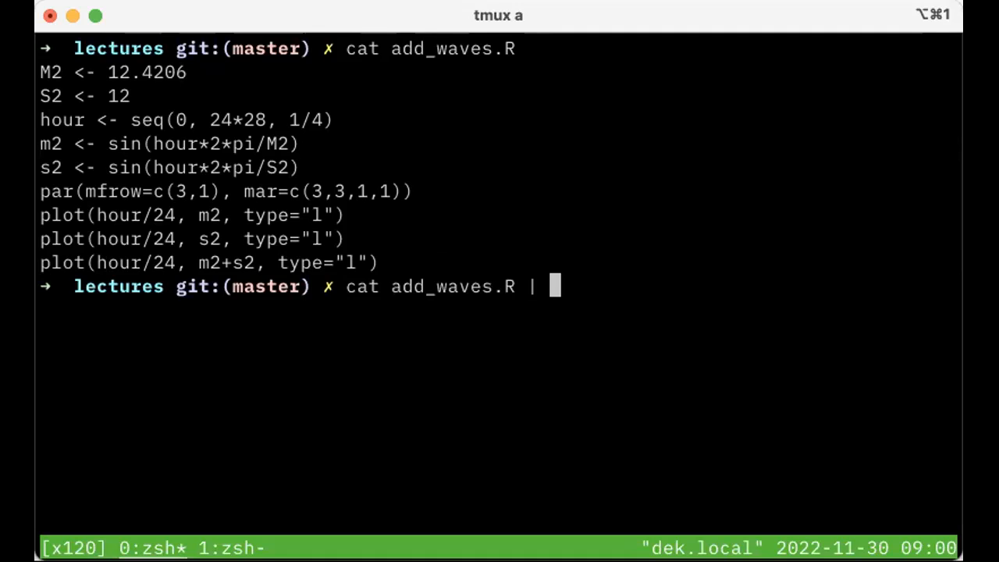
{"action": "type", "text": "nb a"}
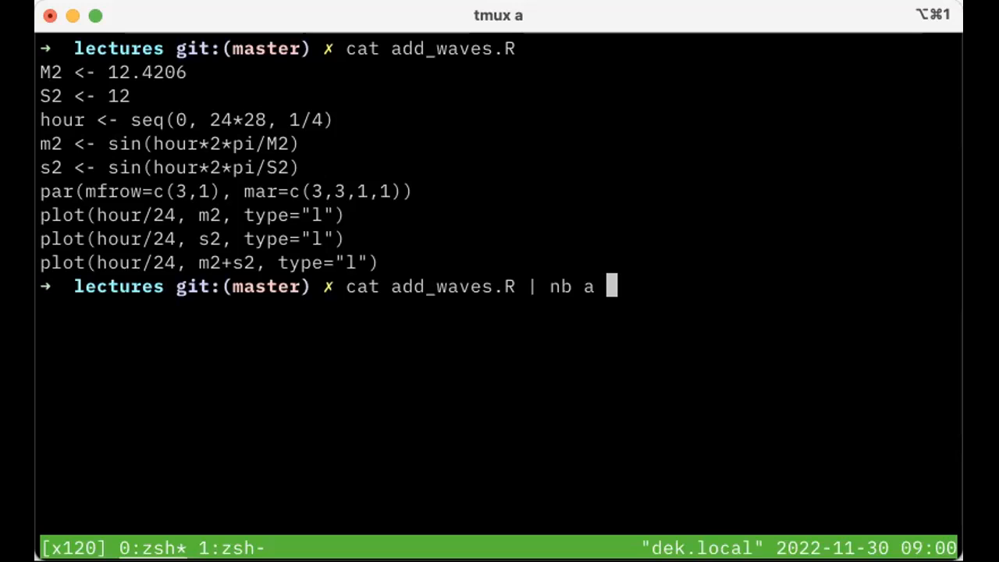
{"action": "type", "text": "add_waves.R"}
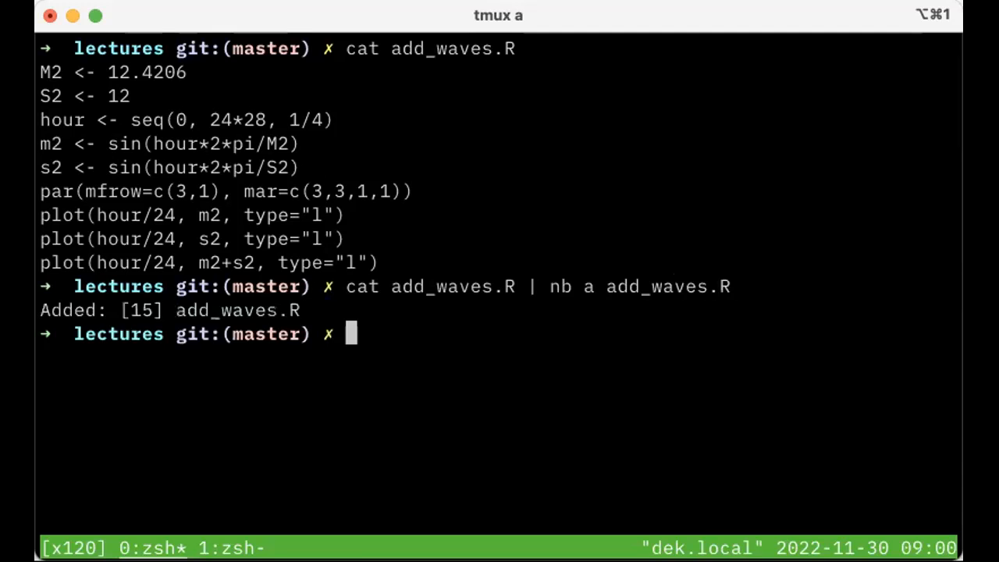
{"action": "type", "text": "nb"}
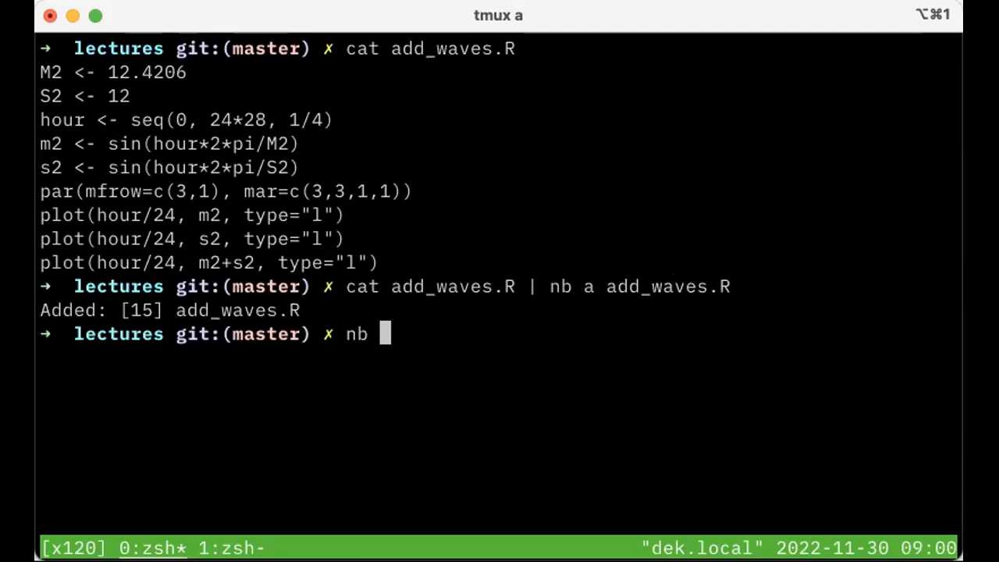
Step: Run nb to list the notes with add_waves.R as note 15, then begin nb 15
{"action": "key", "text": "enter"}
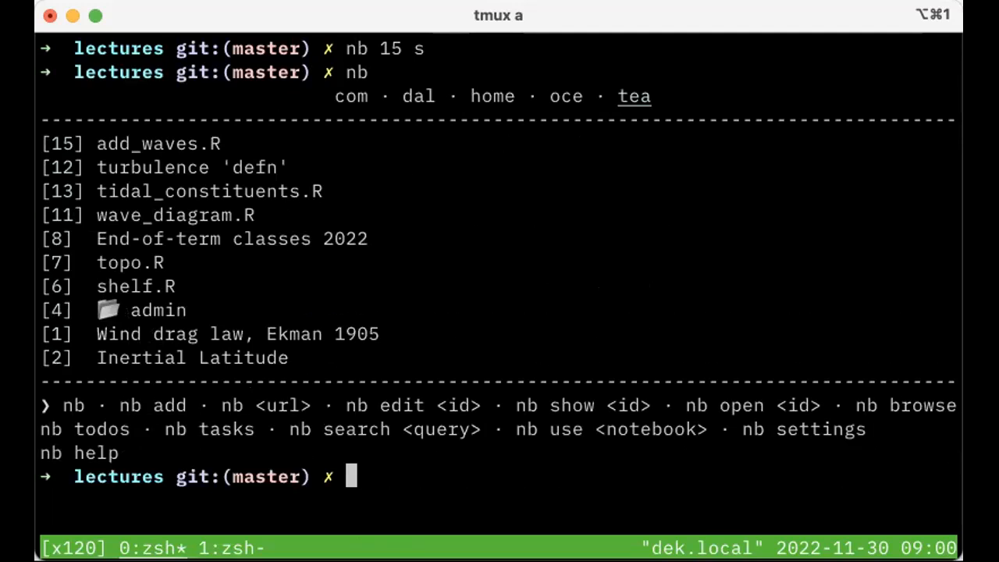
{"action": "type", "text": "nb 15"}
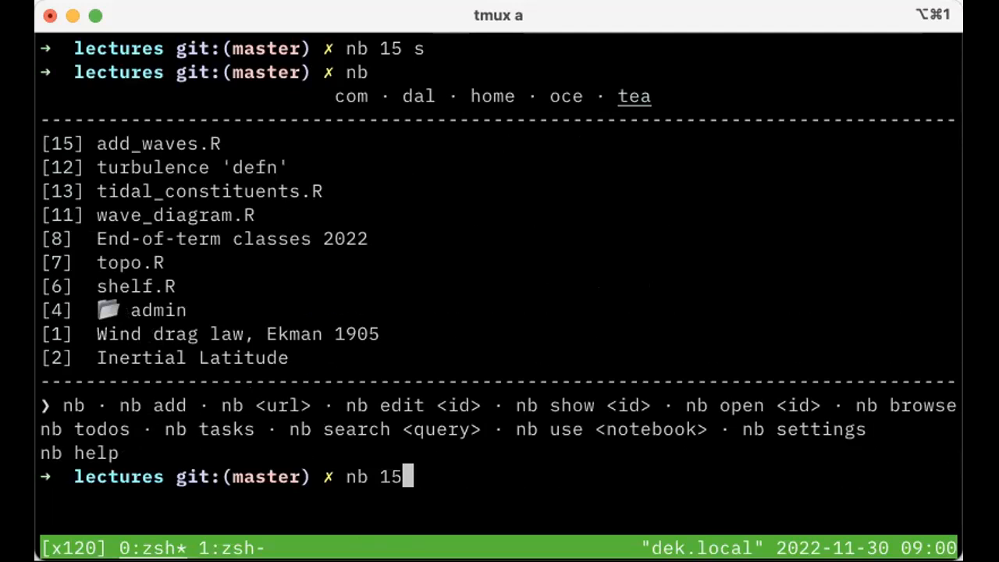